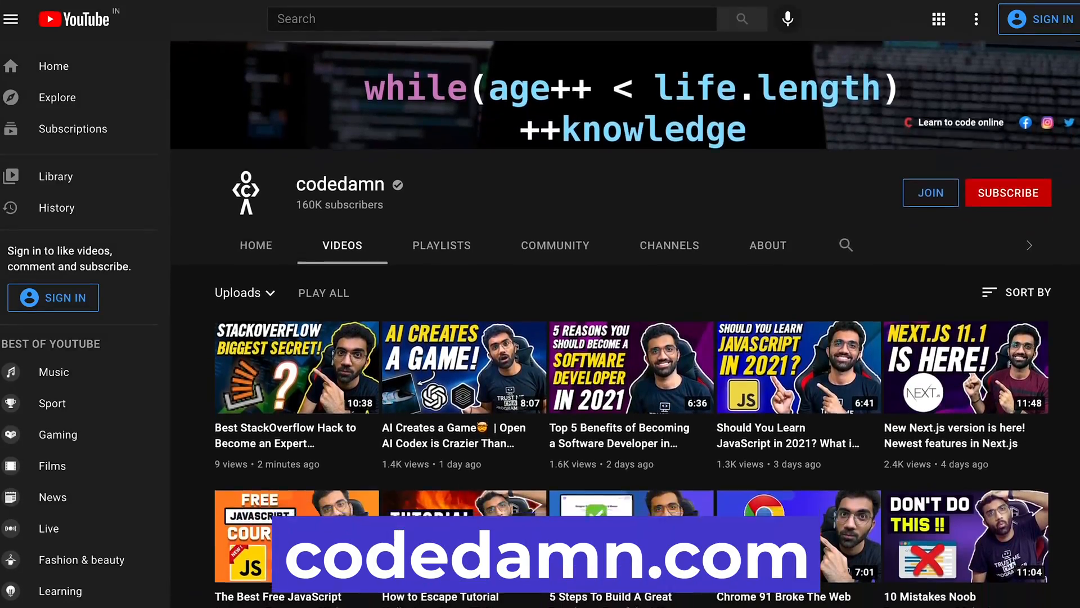
{"action": "scroll", "scroll_direction": "down", "scroll_amount": 3}
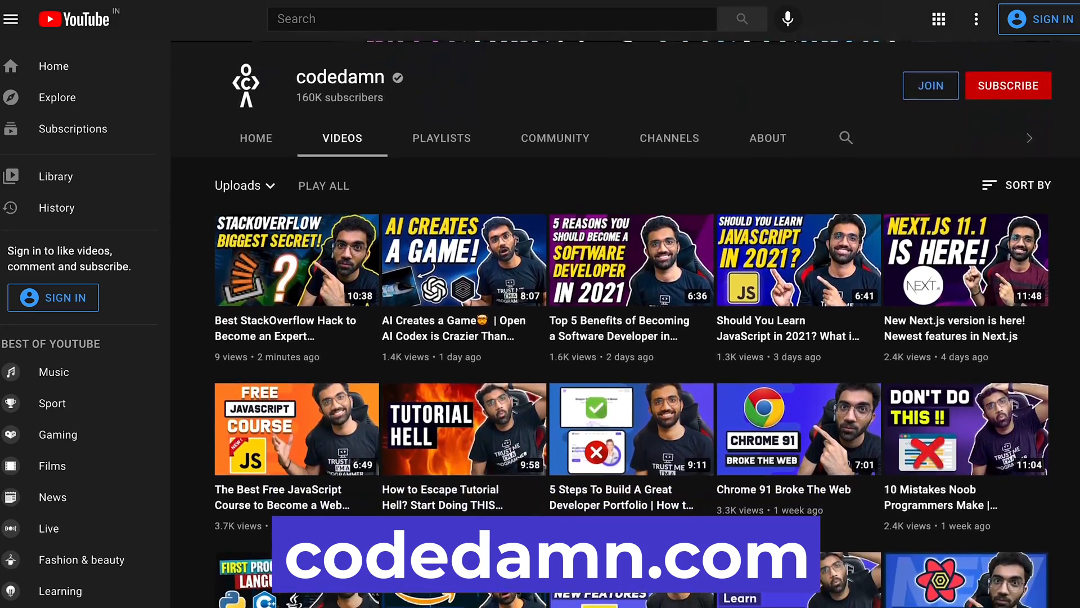
{"action": "scroll", "scroll_direction": "down", "scroll_amount": 3}
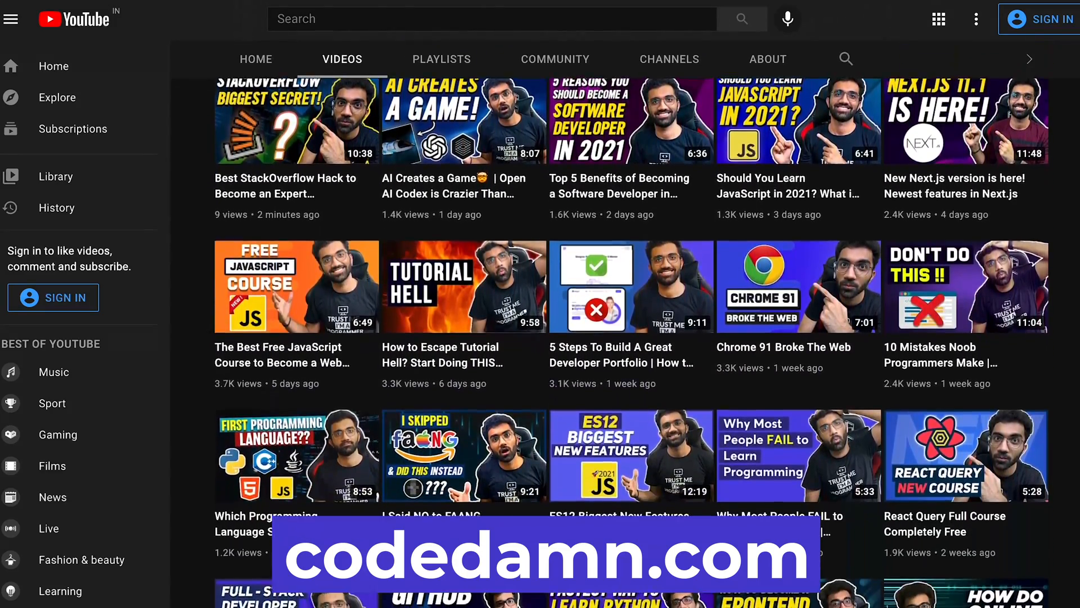